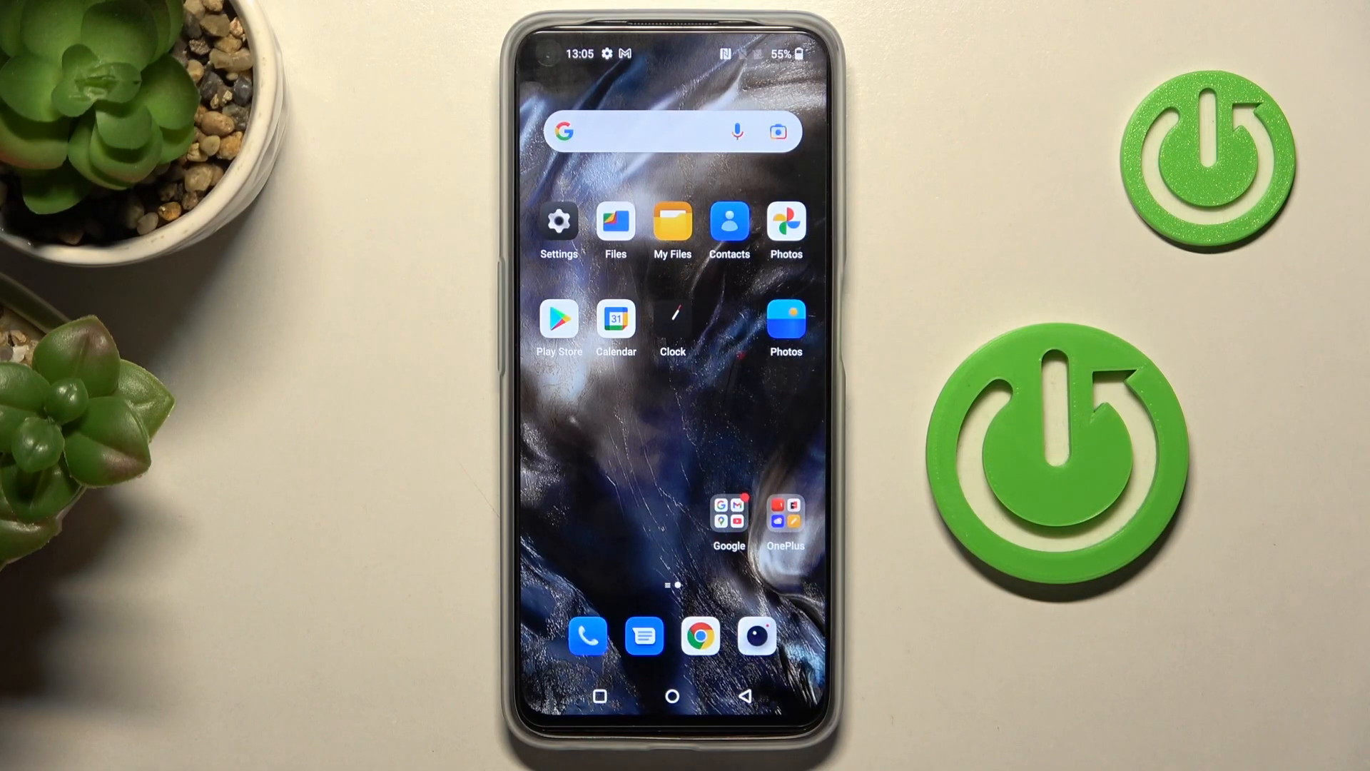
- Navigate from Settings through System settings to the Back up and reset page
{"action": "left_click", "coordinate": [559, 230]}
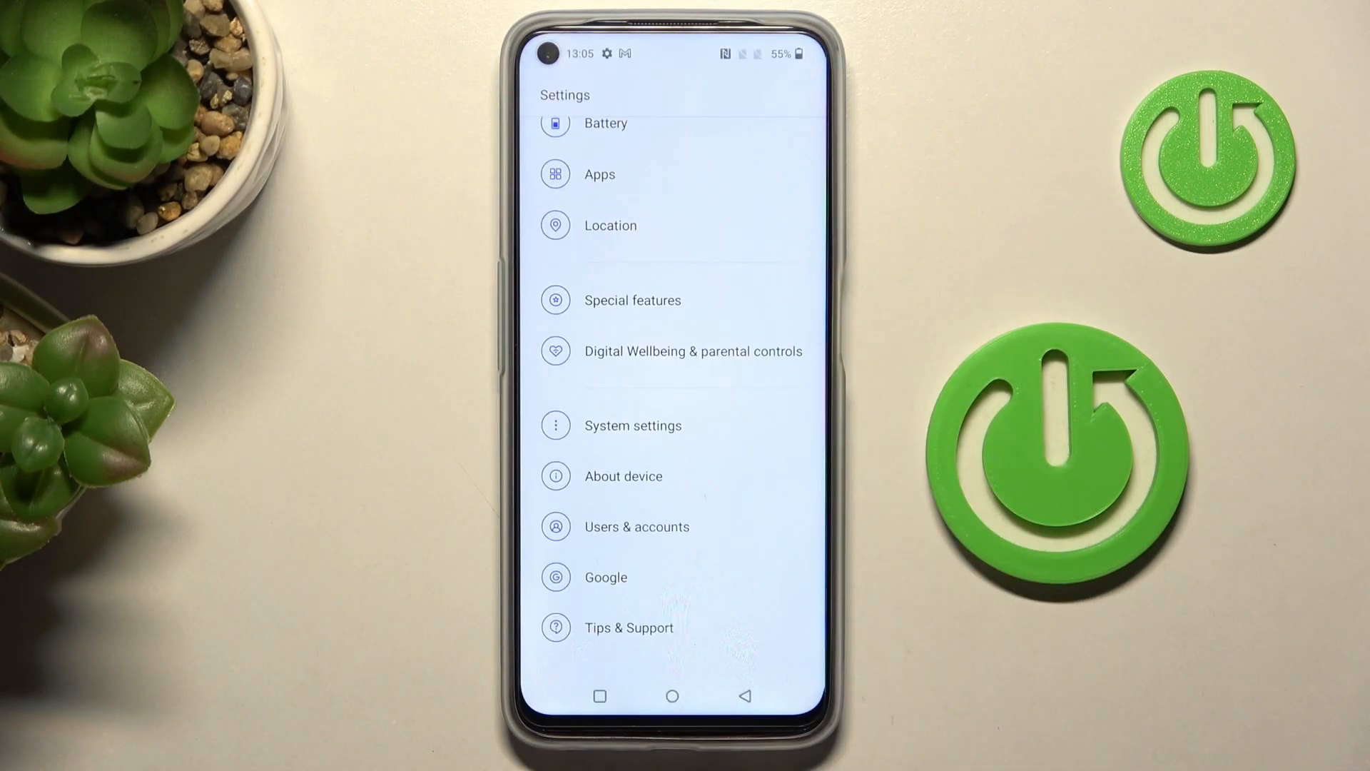
{"action": "left_click", "coordinate": [632, 425]}
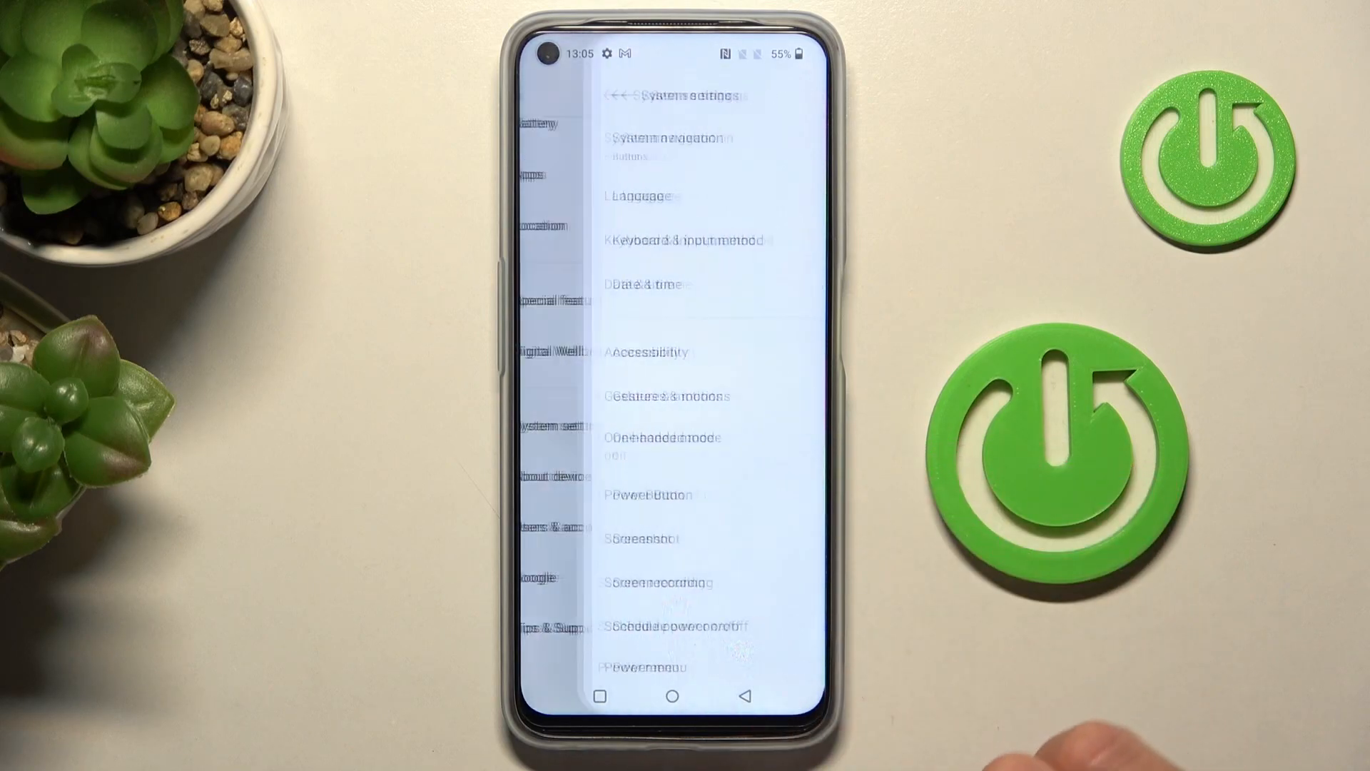
{"action": "scroll", "scroll_direction": "down", "scroll_amount": 3}
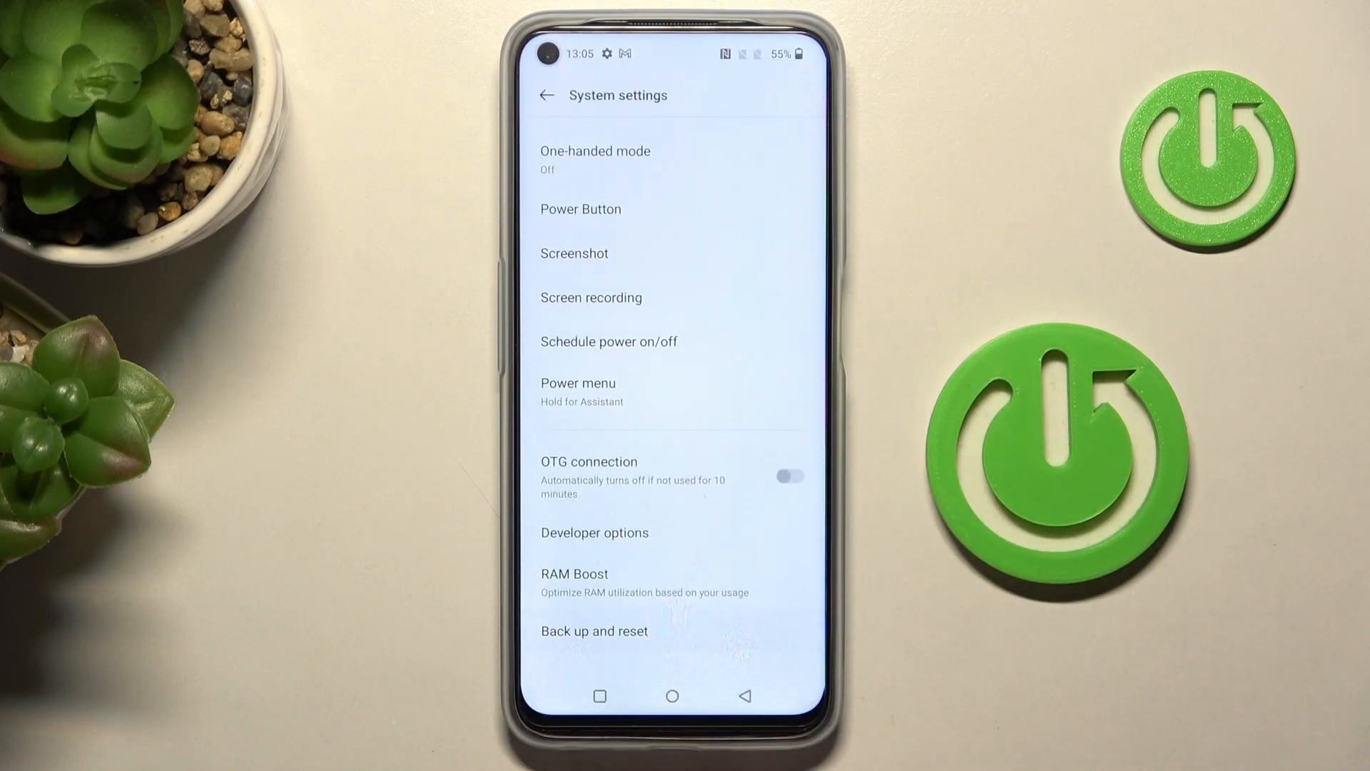
{"action": "left_click", "coordinate": [594, 629]}
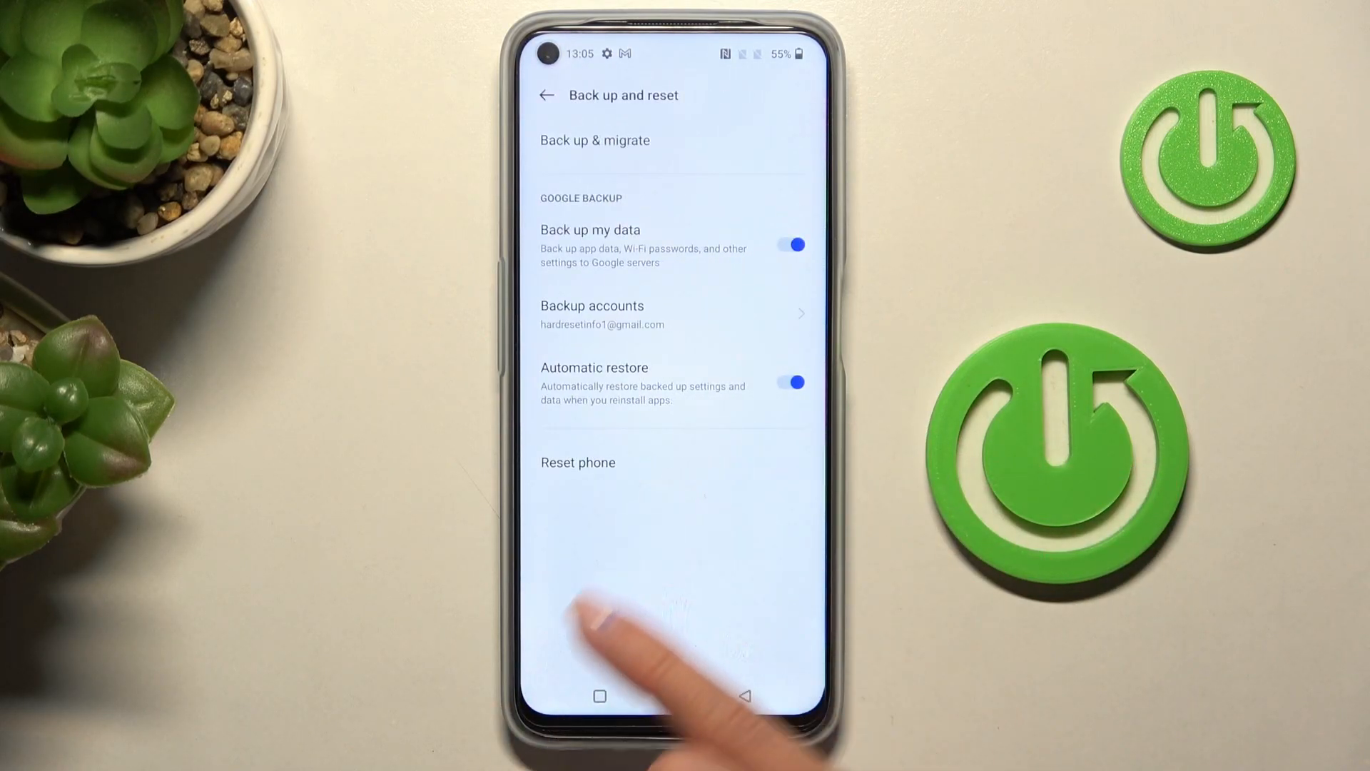
- Choose Reset phone, then Reset all settings to reach the confirmation prompt
{"action": "left_click", "coordinate": [578, 463]}
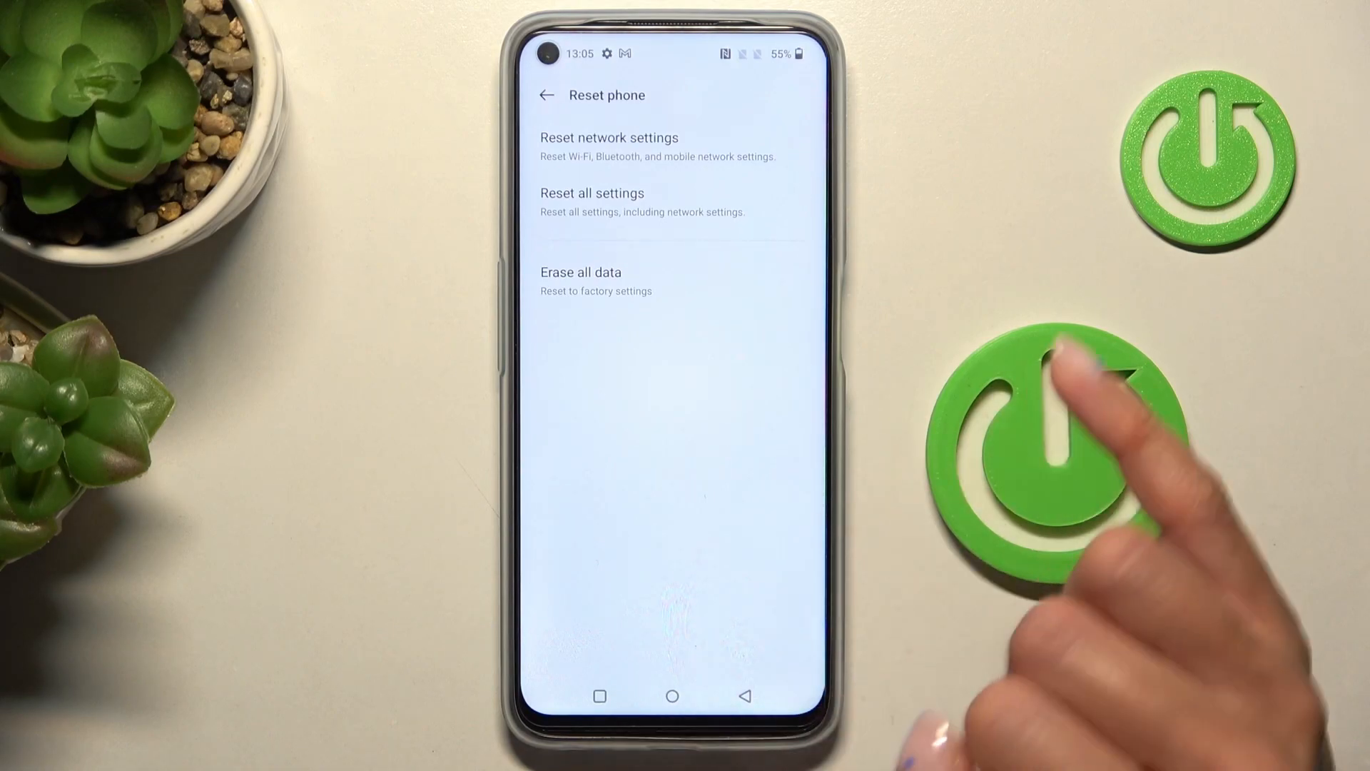
{"action": "left_click", "coordinate": [581, 271]}
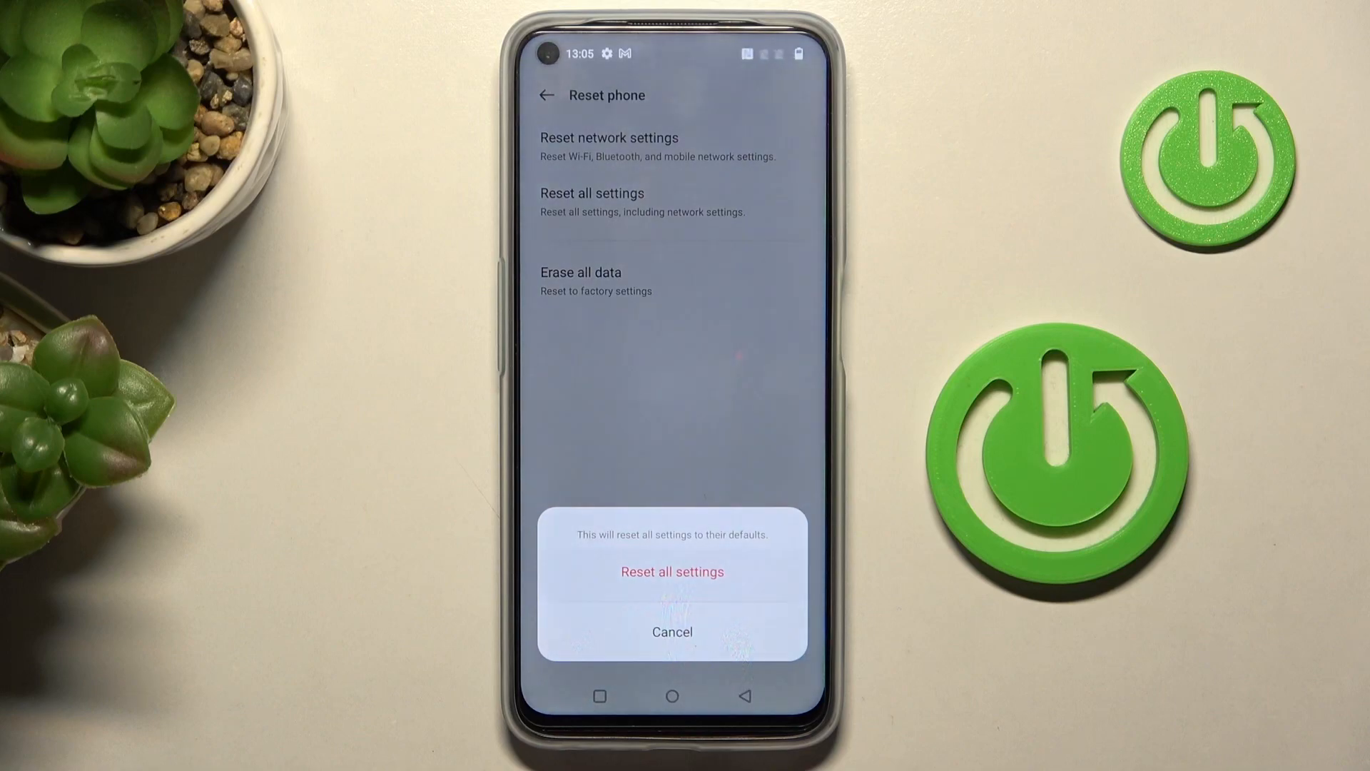
- Confirm resetting all settings to defaults and return to the home screen
{"action": "left_click", "coordinate": [670, 571]}
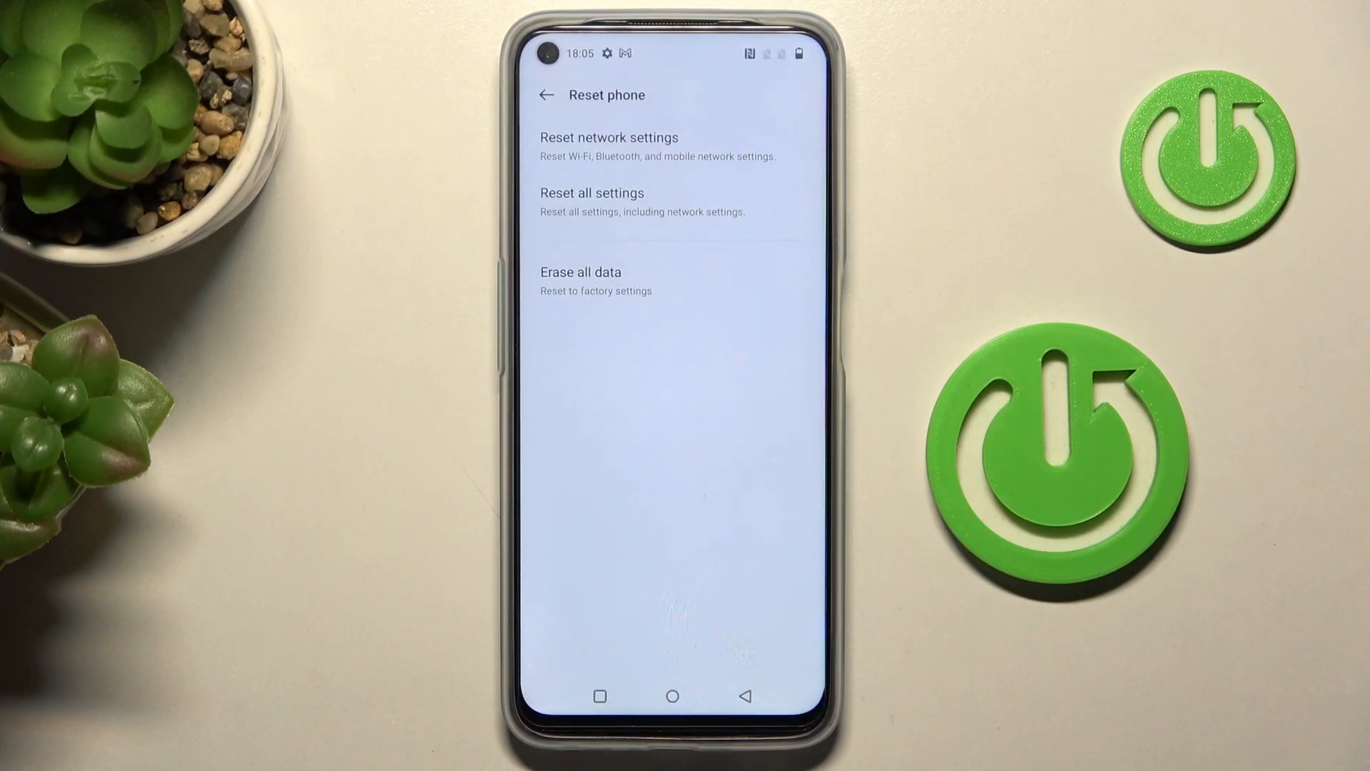
{"action": "left_click", "coordinate": [590, 192]}
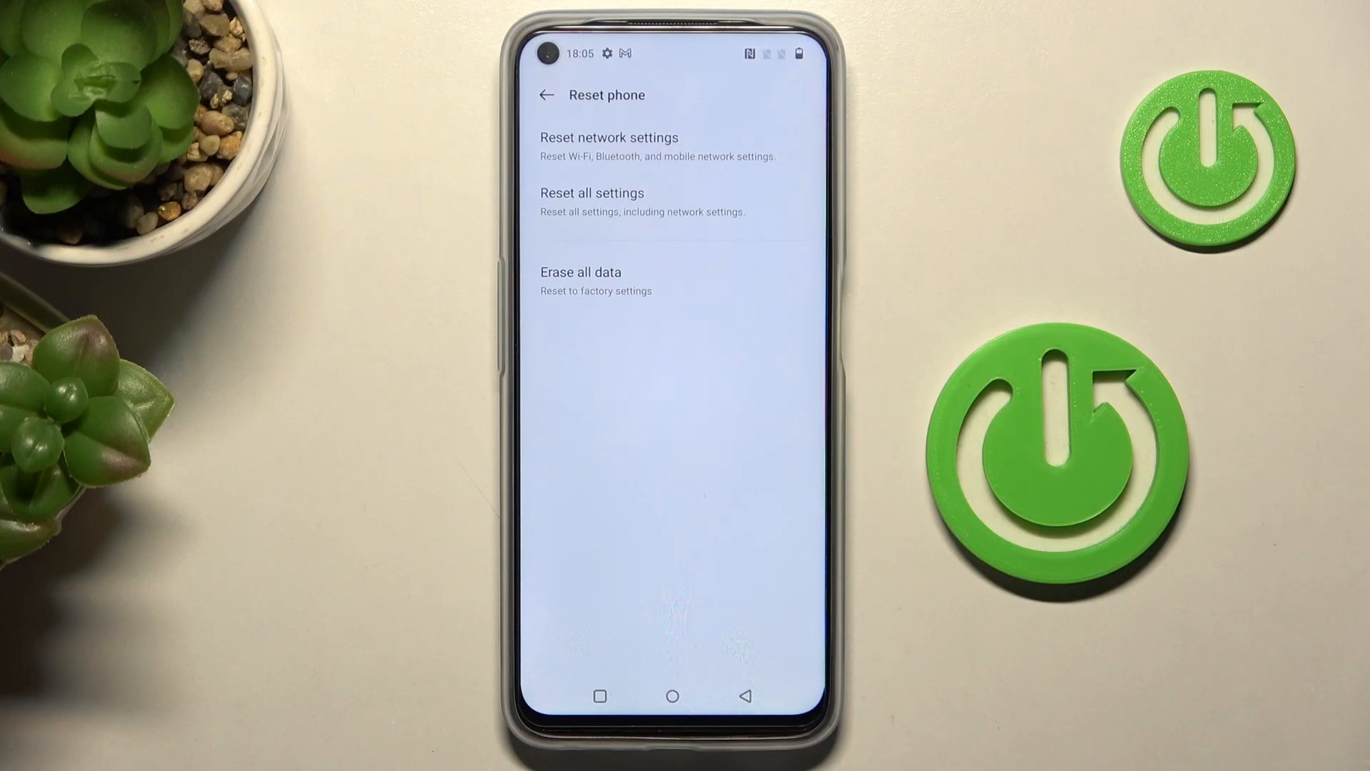
{"action": "left_click", "coordinate": [671, 696]}
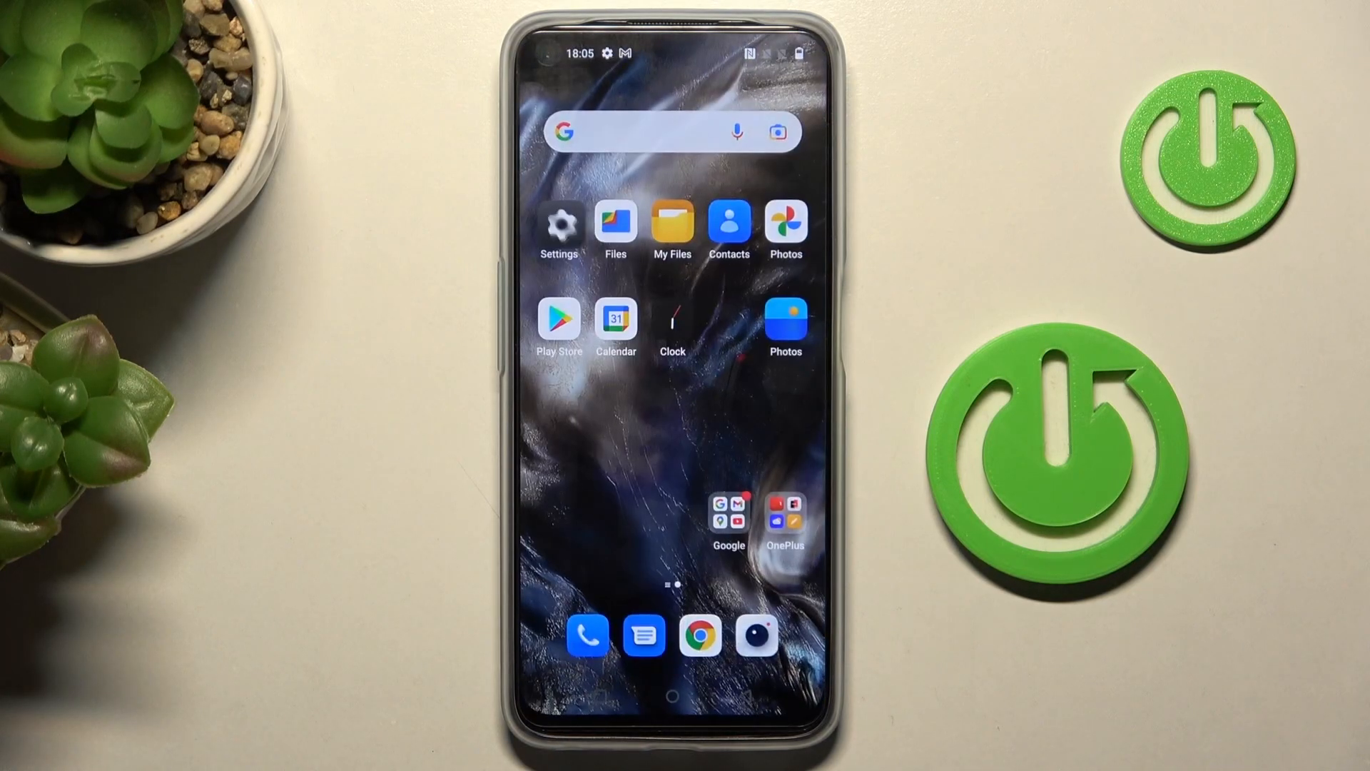